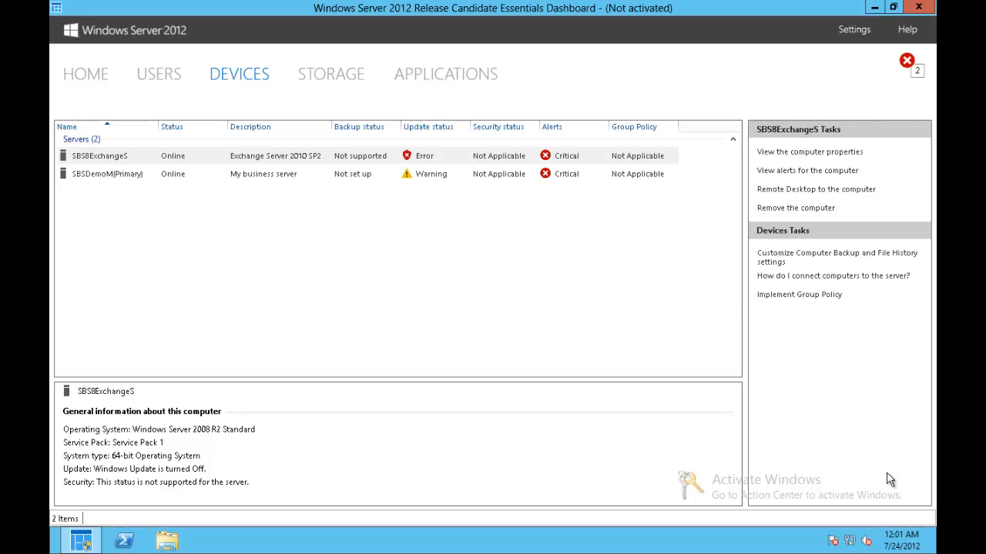
mouse_move(501, 258)
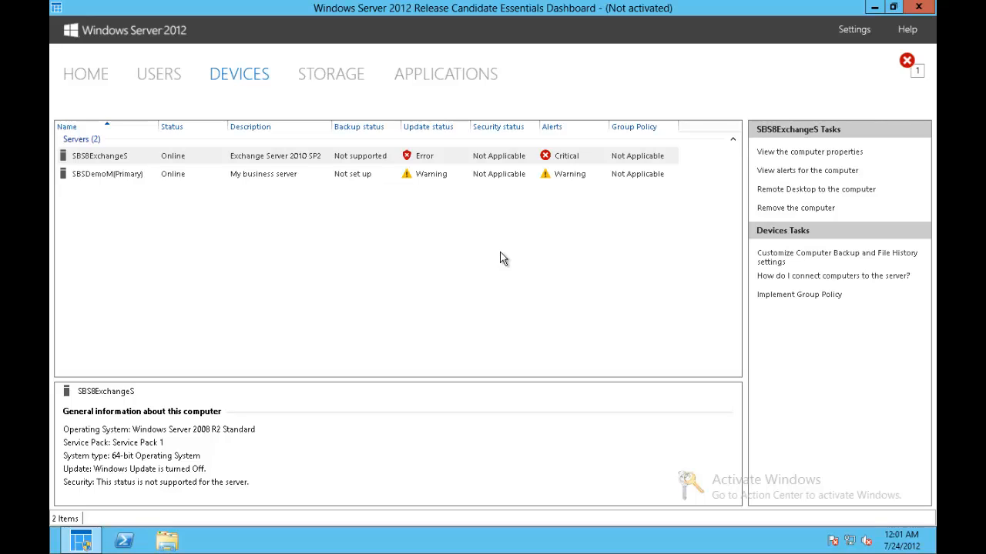
mouse_move(454, 164)
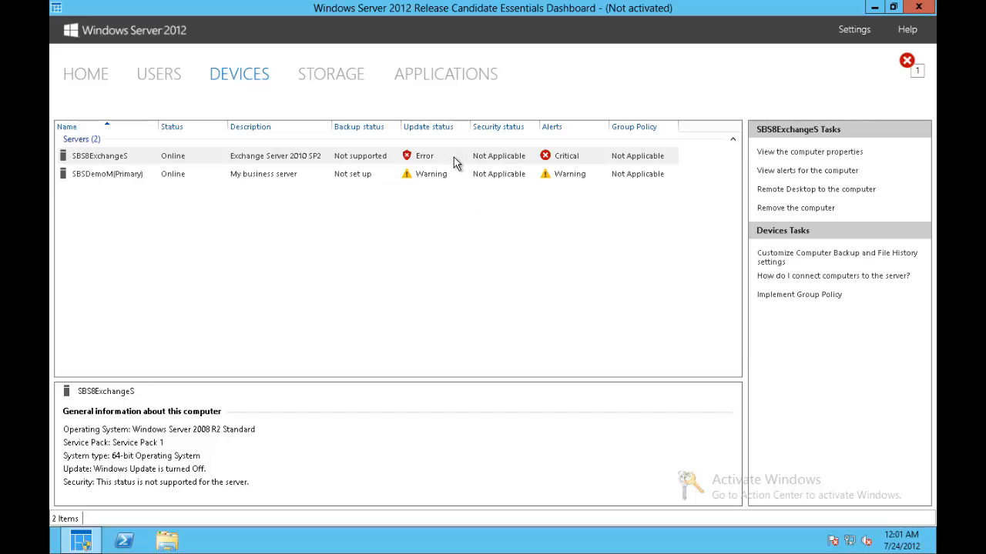
- View the details of the SBS8ExchangeS and SBSDemoM servers in the Devices list
click(100, 156)
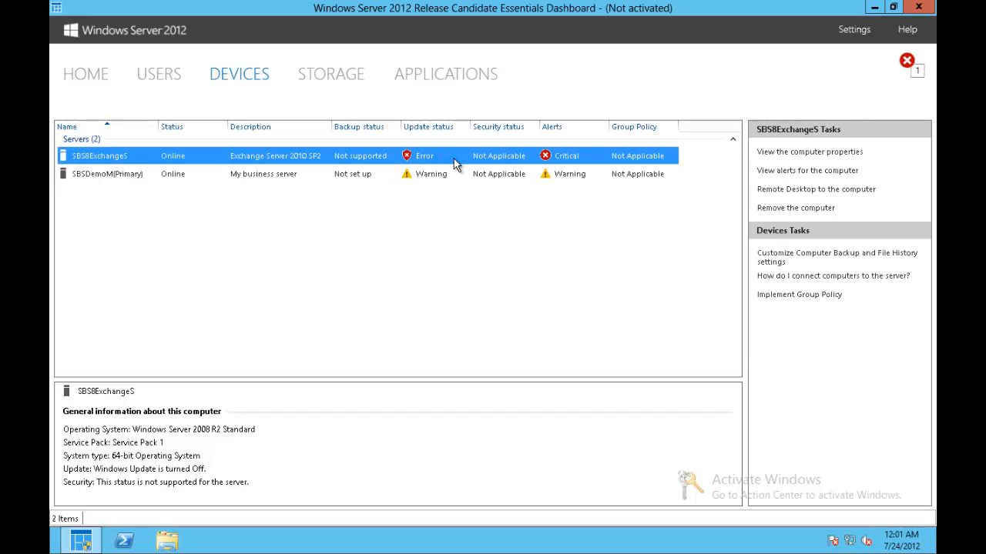
click(107, 174)
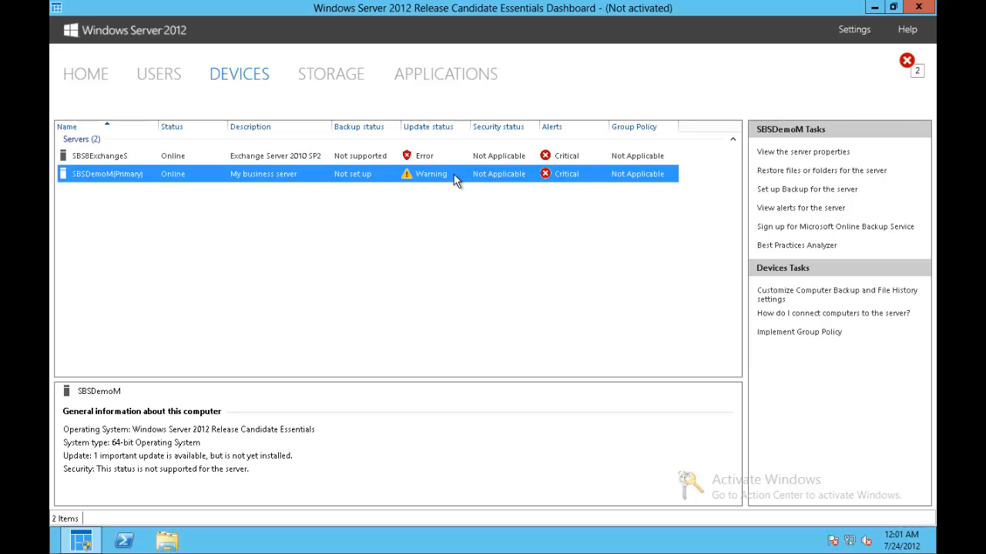
mouse_move(323, 176)
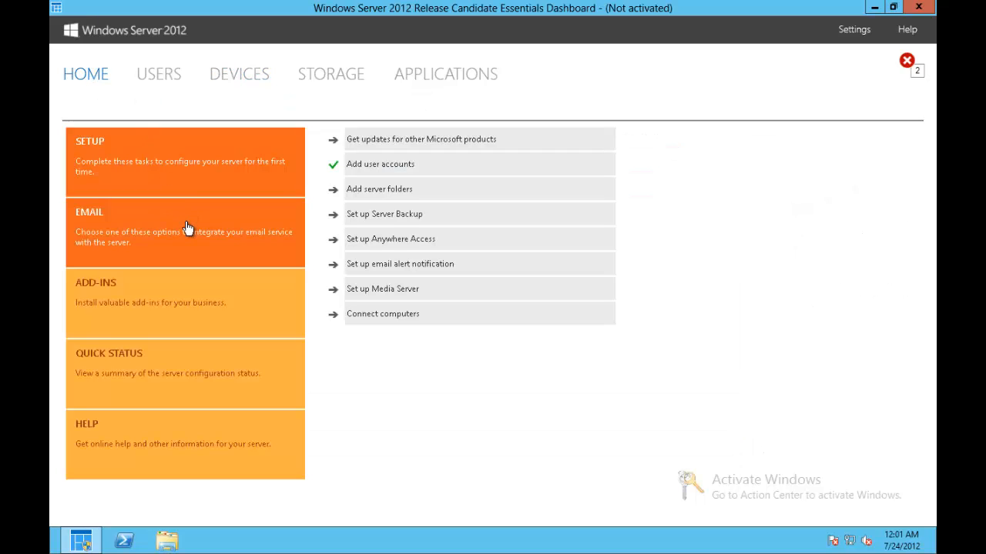
- Show the Email options and the 'Integrate your Exchange Server' description
click(185, 231)
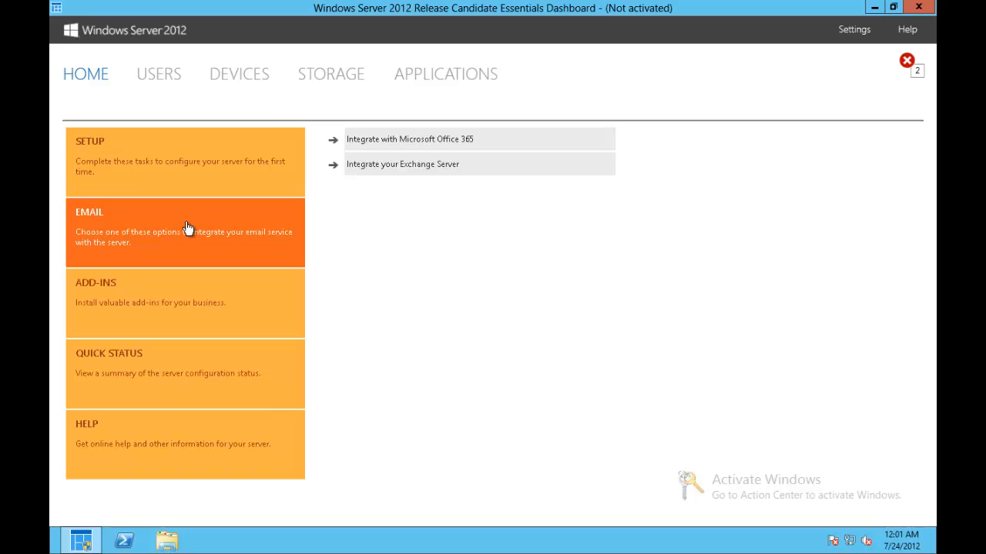
mouse_move(387, 227)
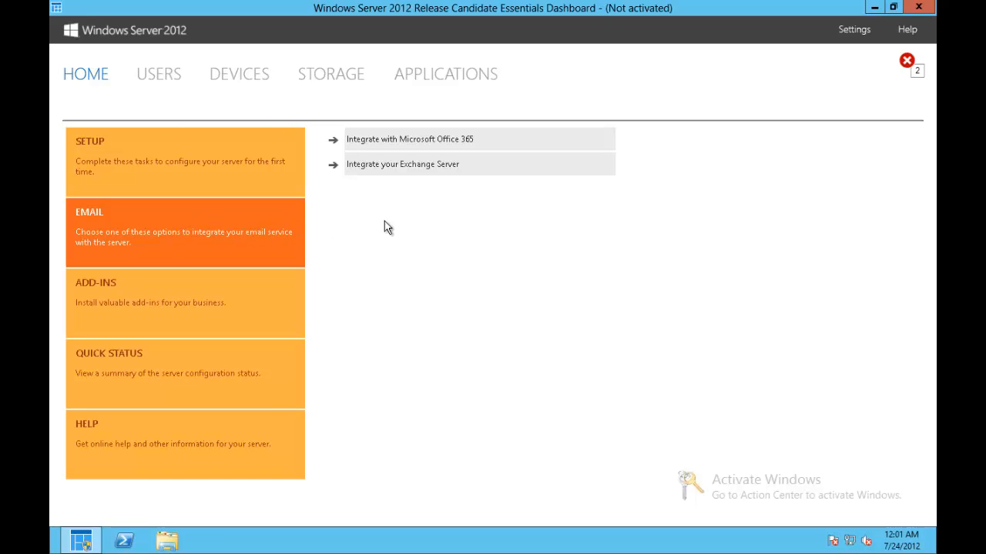
mouse_move(448, 207)
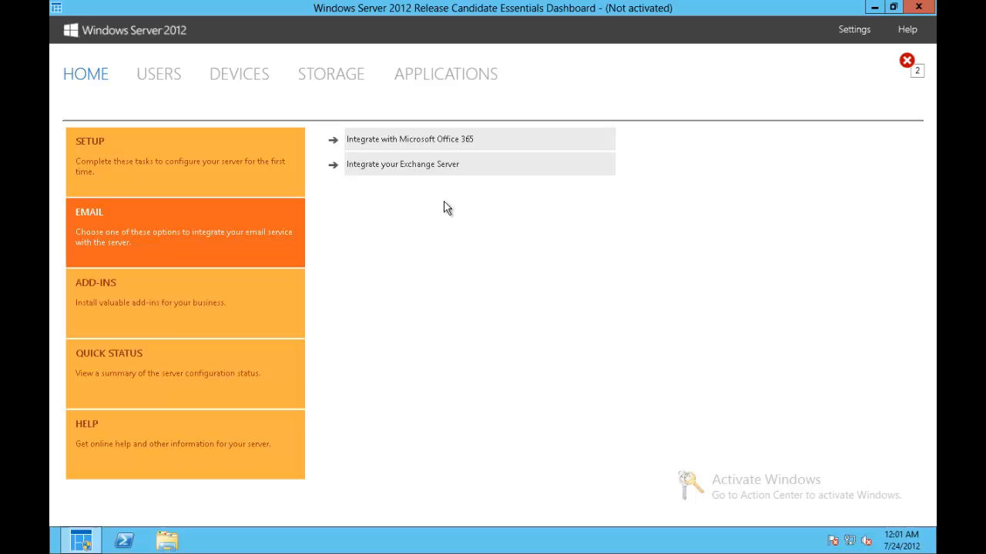
mouse_move(478, 144)
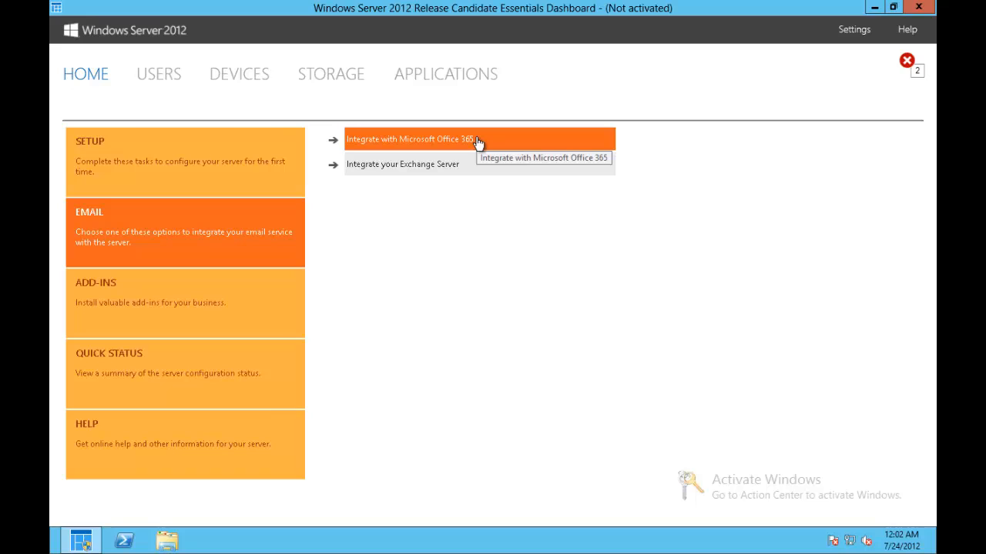
mouse_move(486, 164)
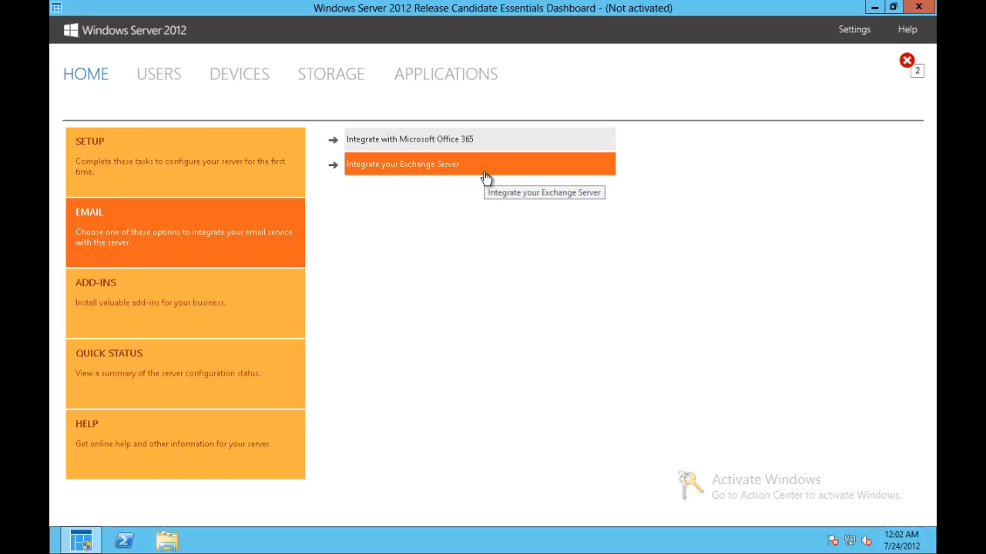
click(402, 164)
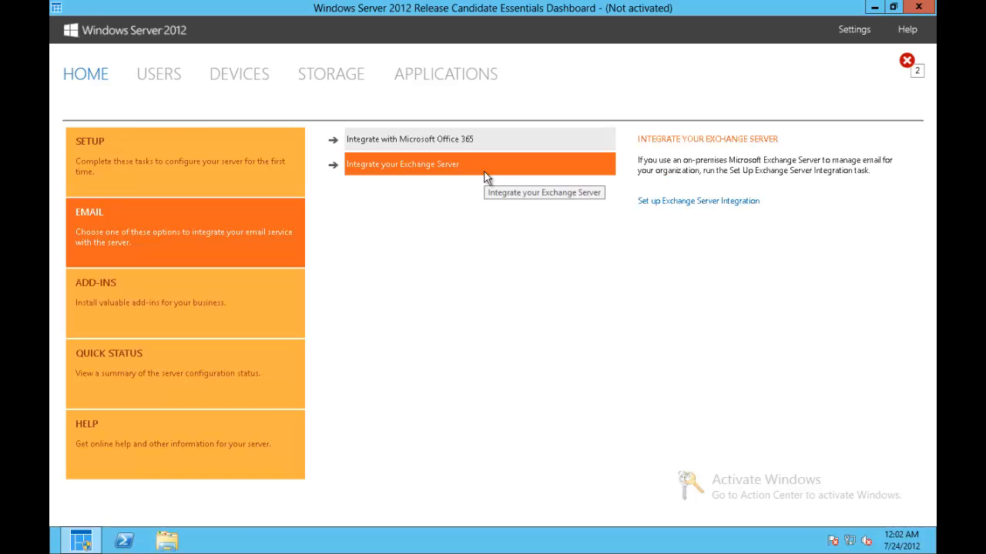
mouse_move(606, 251)
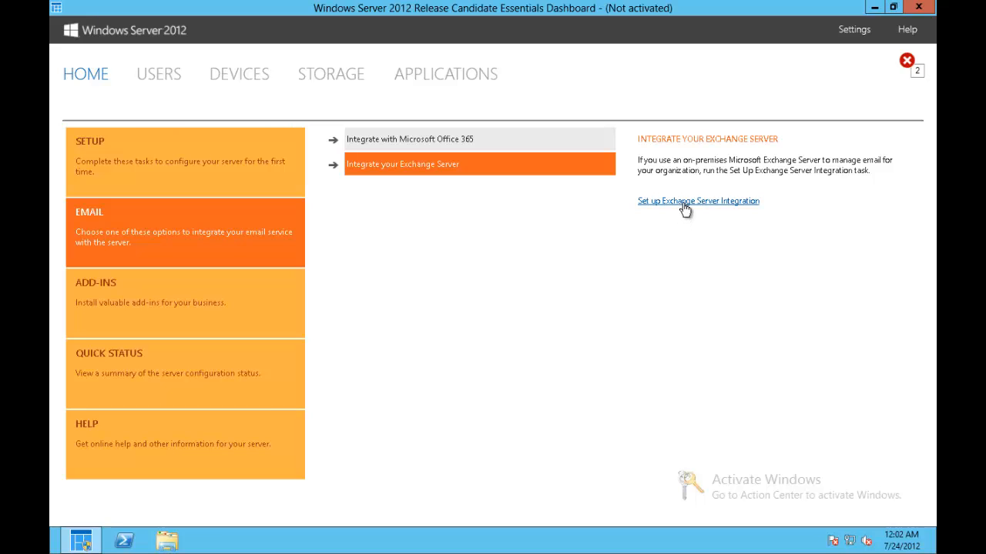
- Run the Exchange Server integration wizard to completion and restart the Dashboard
click(697, 200)
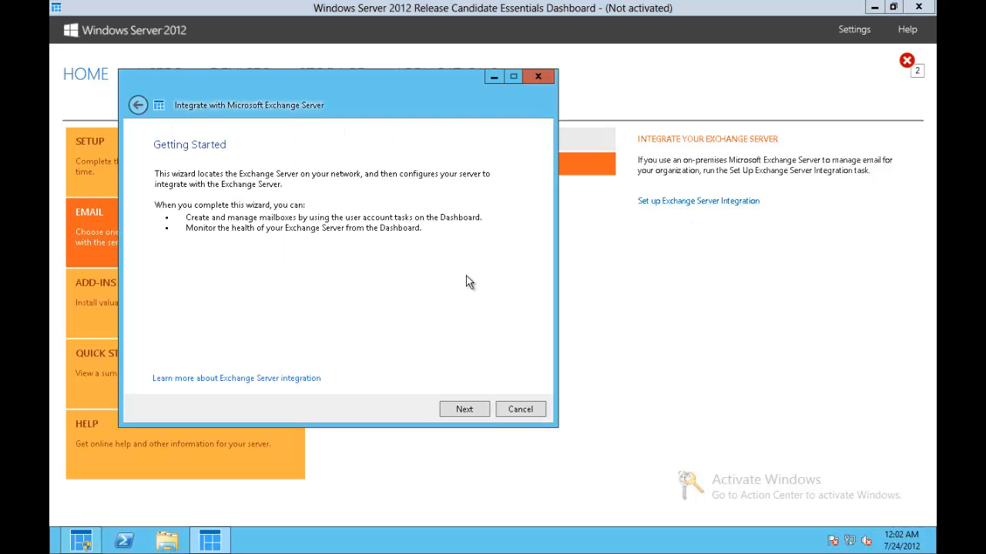
mouse_move(459, 287)
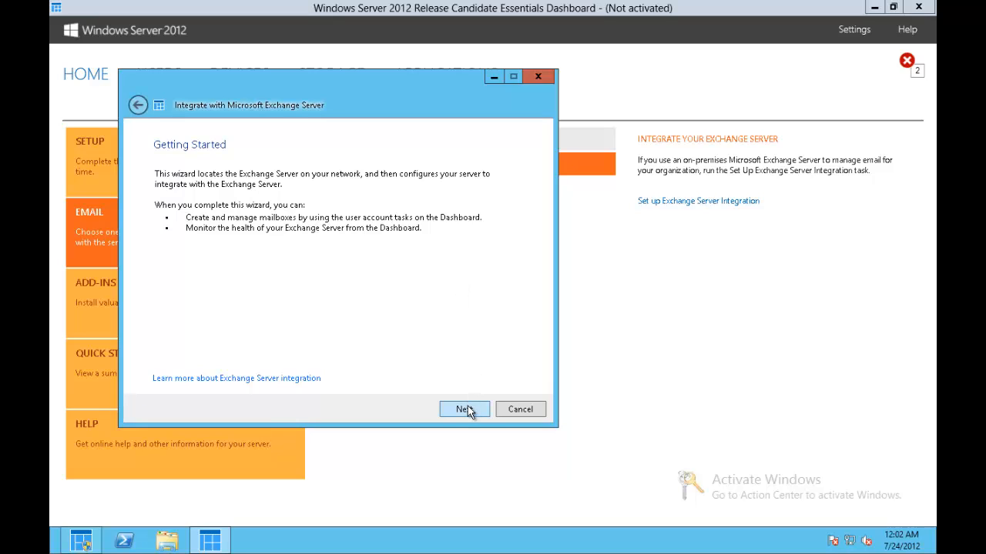
click(464, 409)
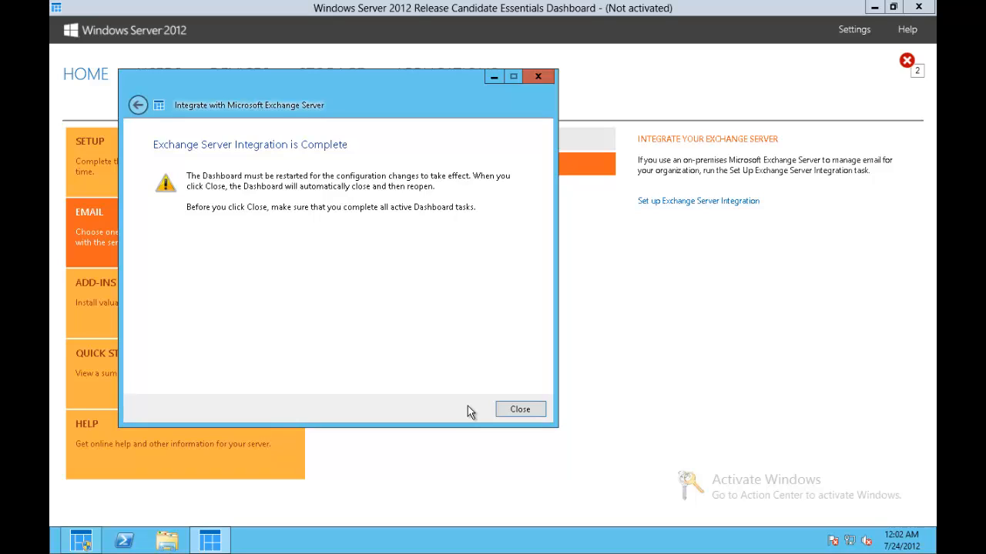
mouse_move(442, 361)
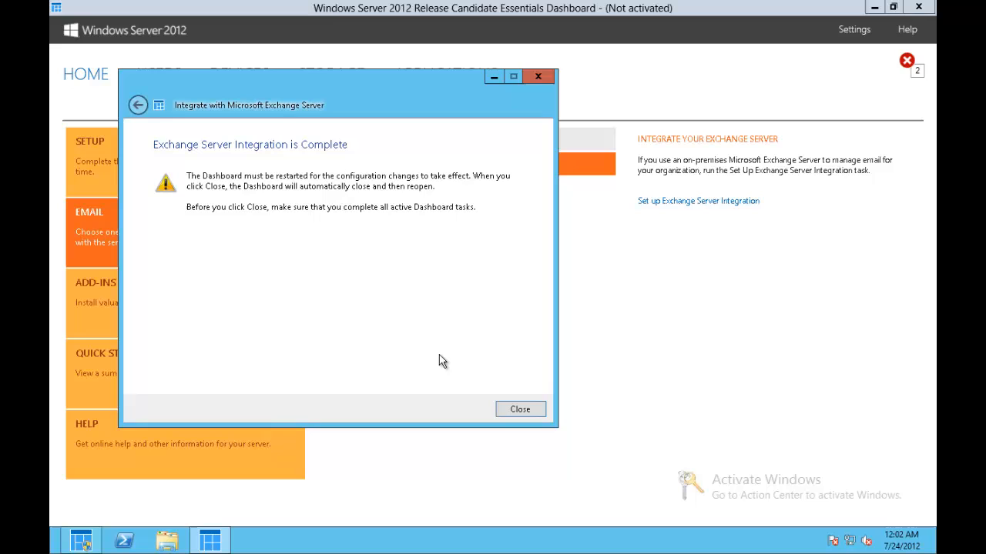
mouse_move(520, 409)
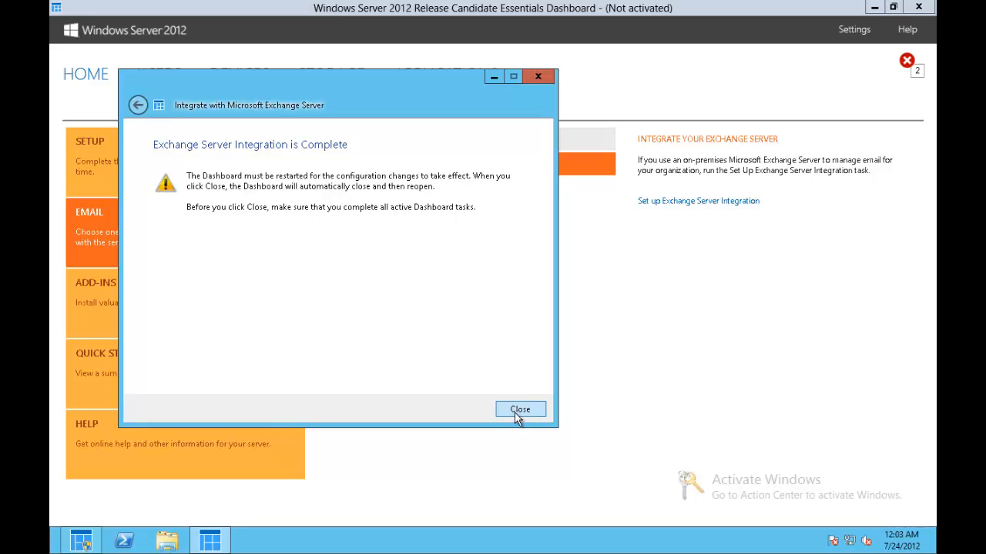
click(519, 409)
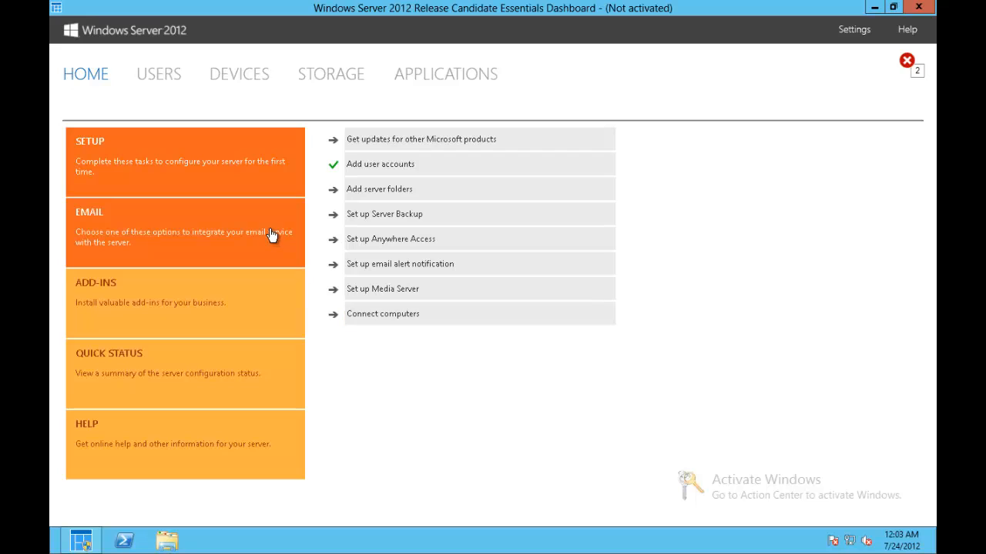
- Show the Email options to confirm the green tick beside Exchange Server integration
click(185, 233)
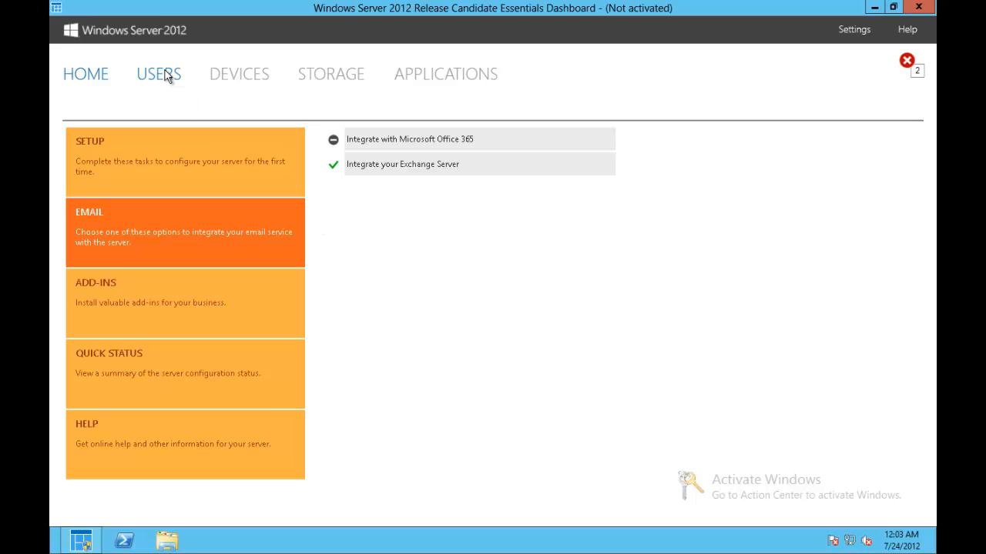
click(159, 74)
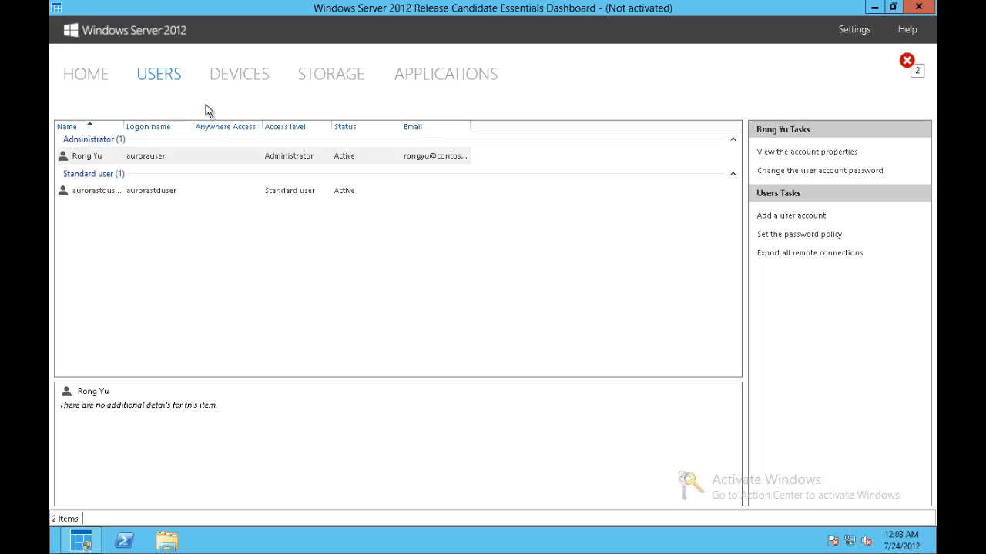
mouse_move(475, 171)
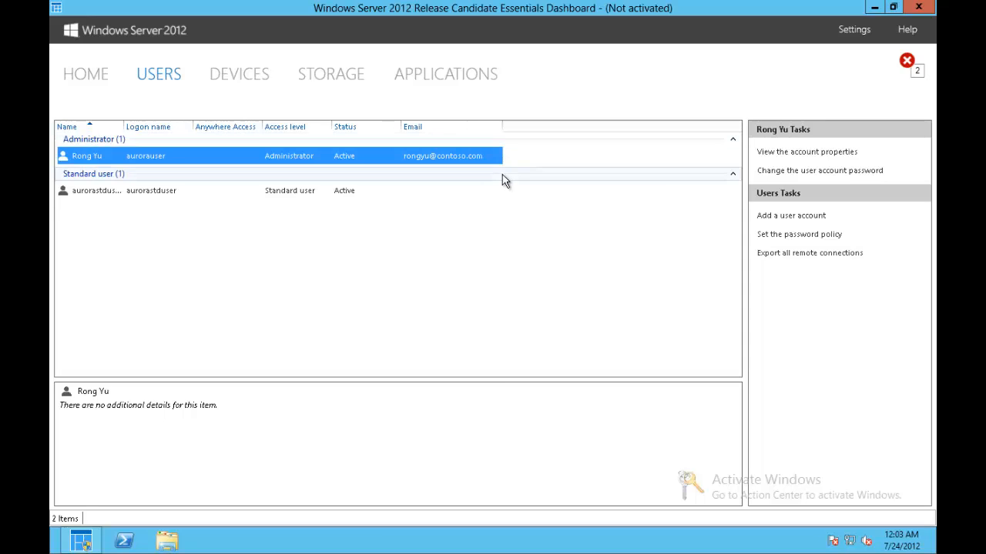
mouse_move(481, 218)
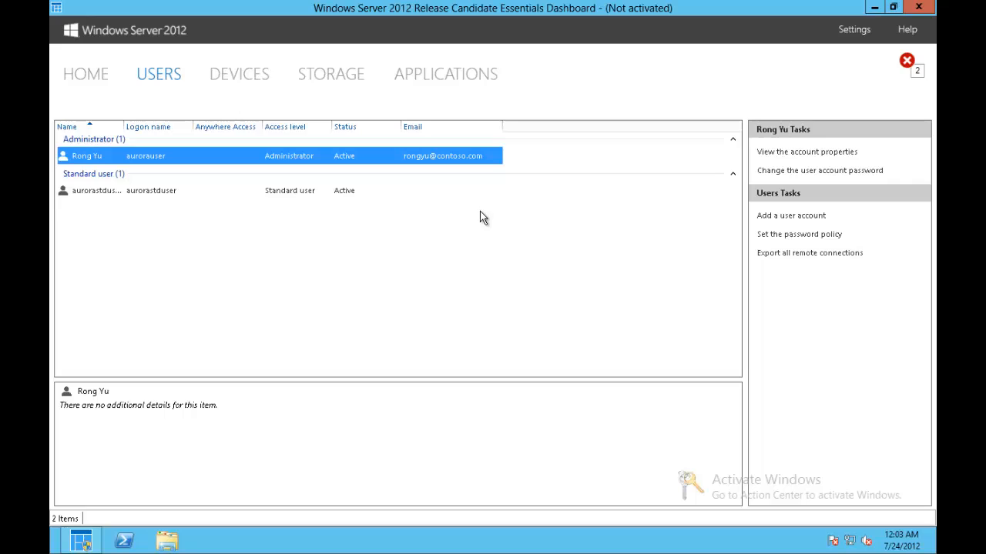
mouse_move(491, 229)
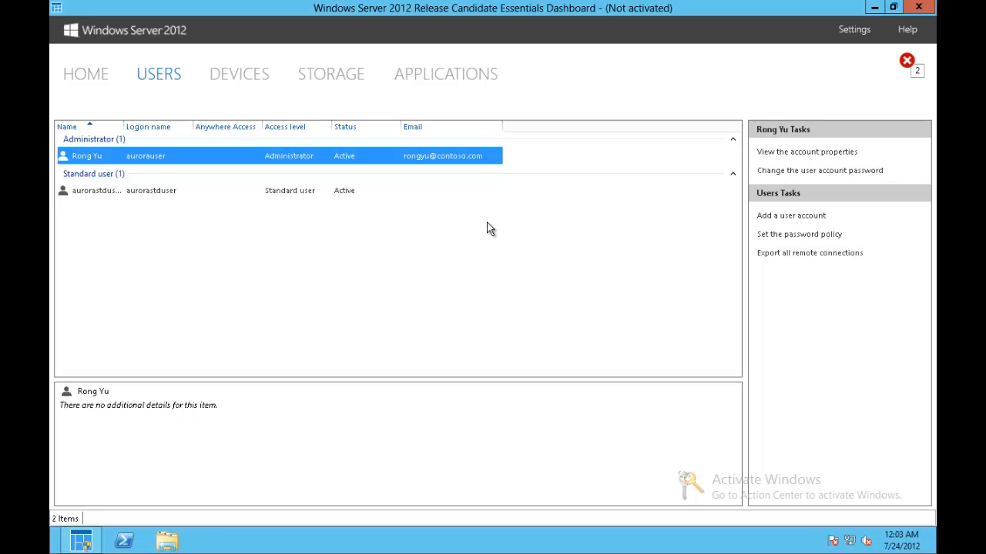
mouse_move(678, 279)
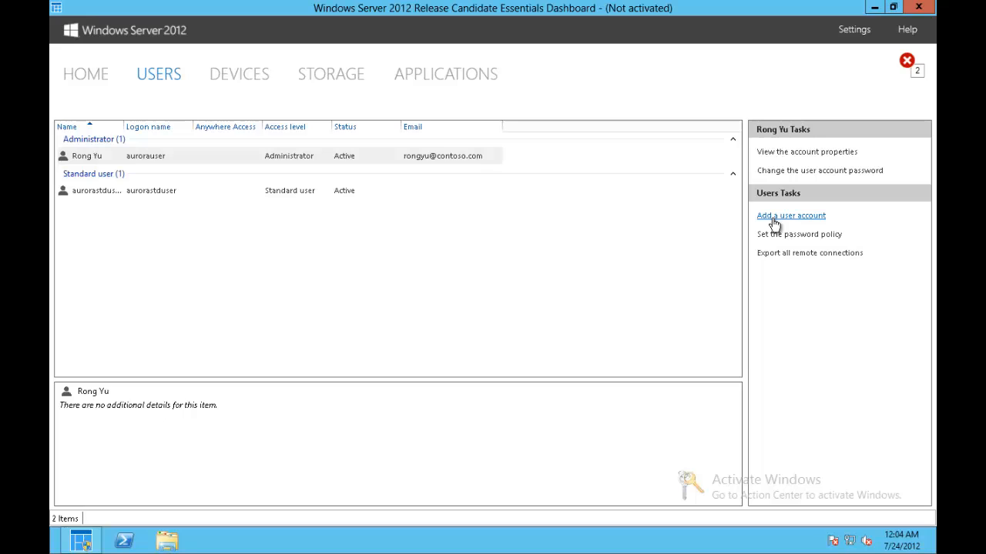
click(791, 215)
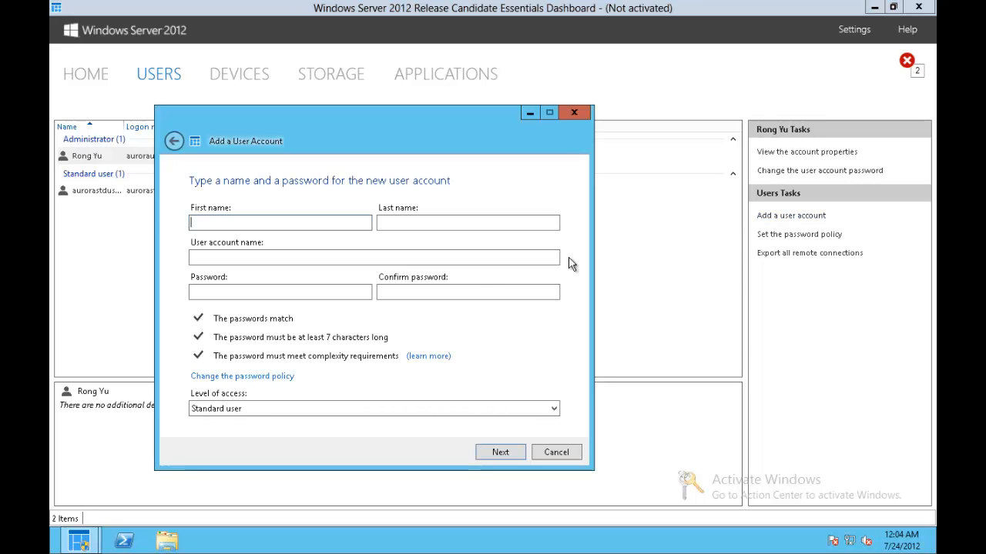
mouse_move(416, 324)
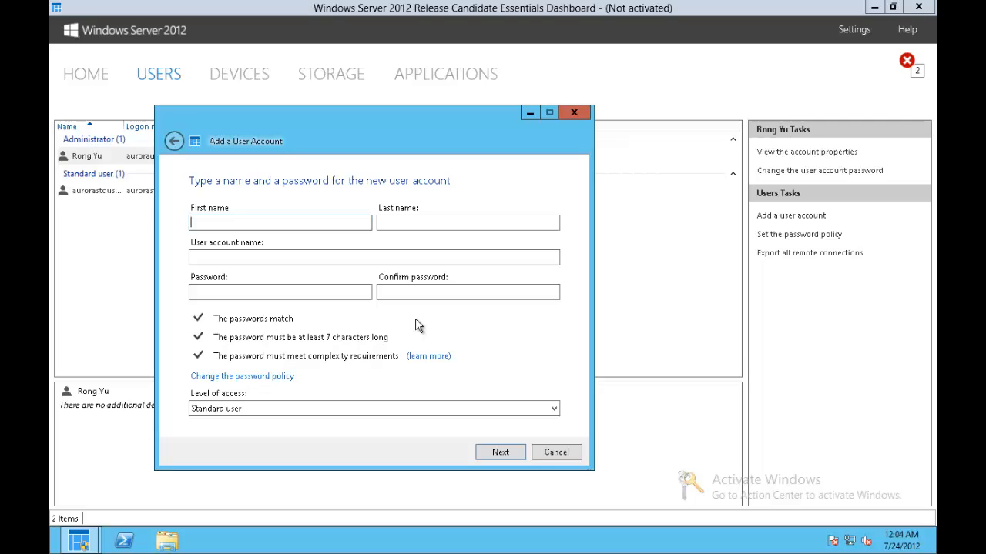
click(280, 292)
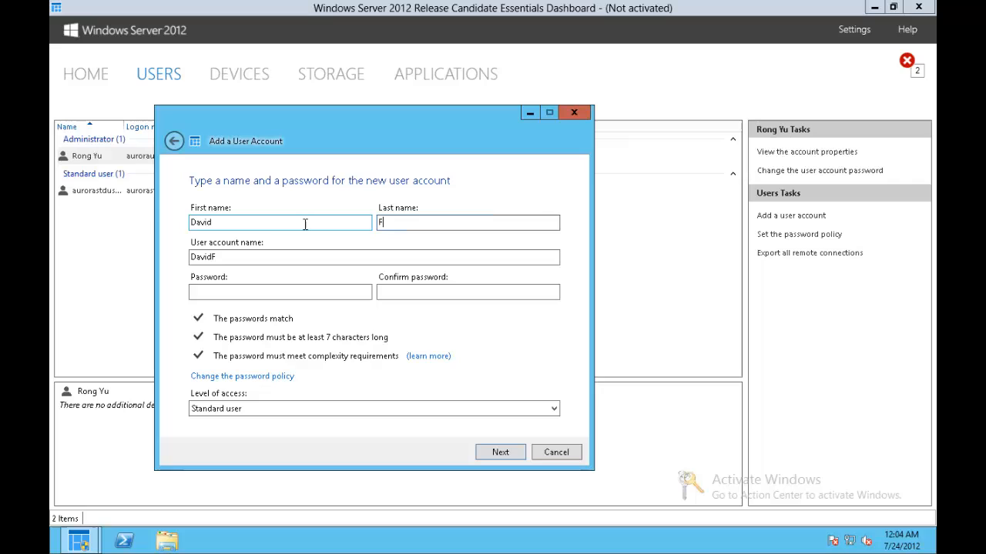
text(abrit)
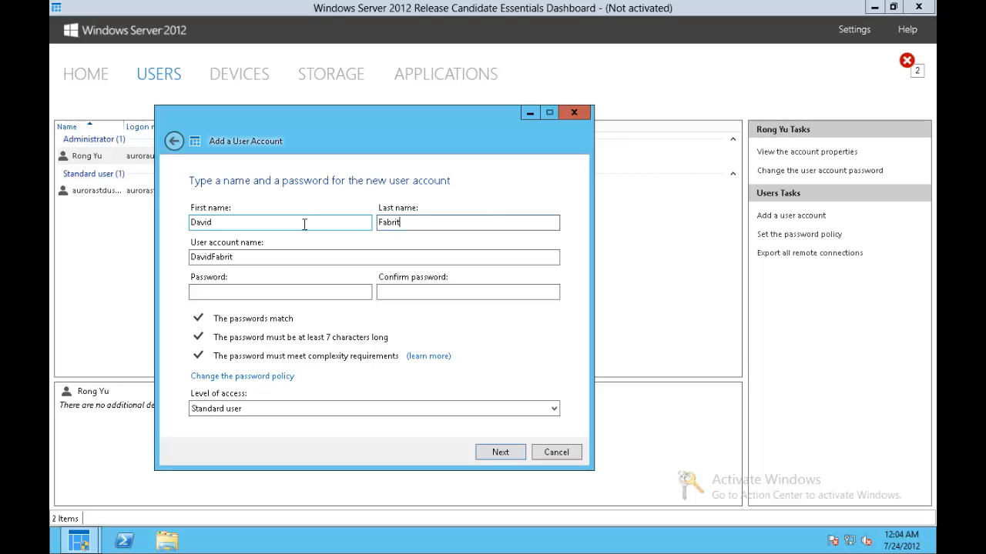
text(ius)
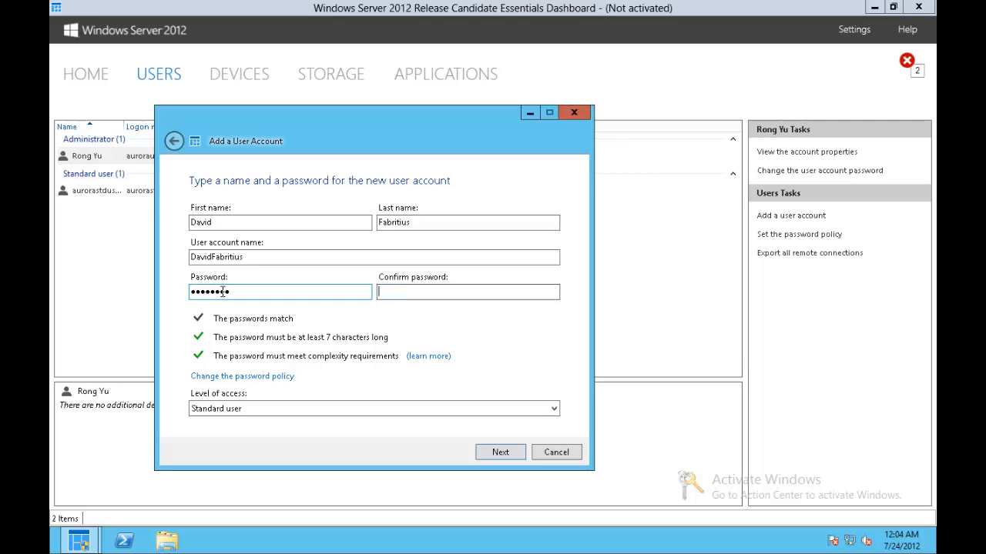
text(•••••••)
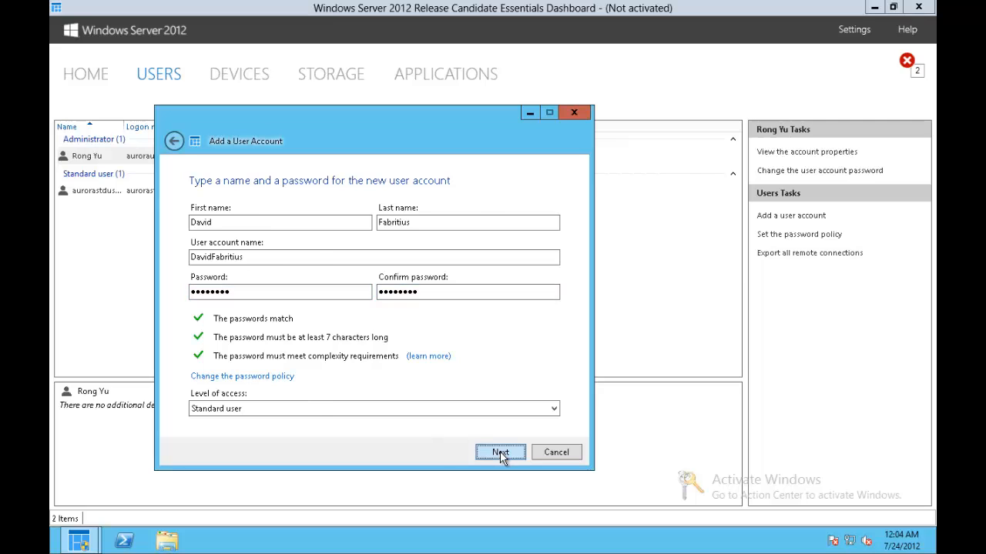
click(499, 452)
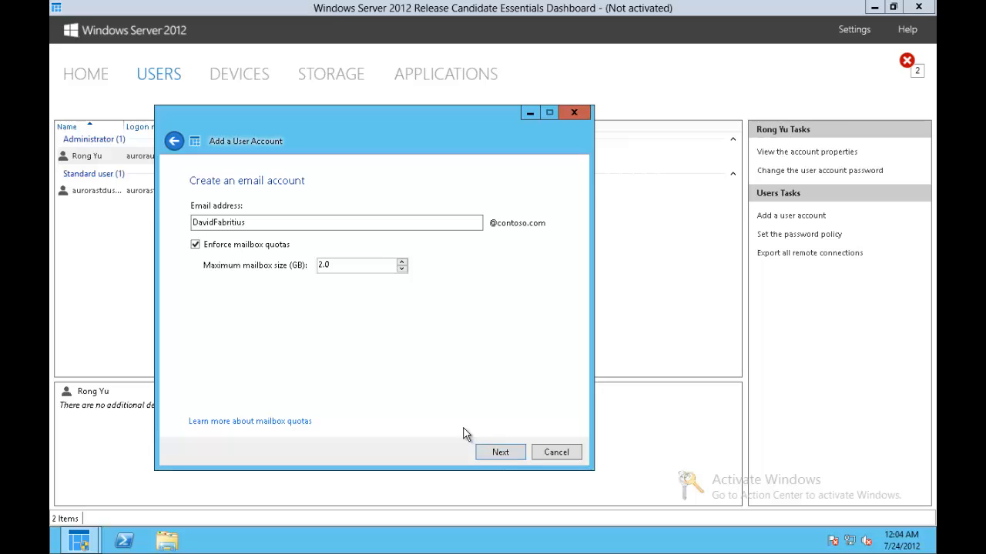
mouse_move(438, 386)
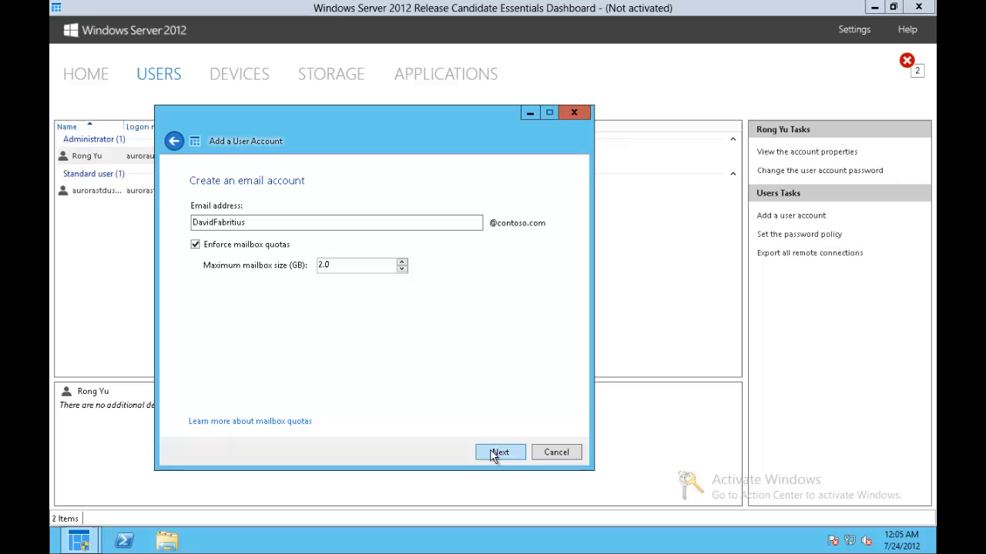
- Keep the default email address and the 2.0 GB mailbox quota
click(500, 452)
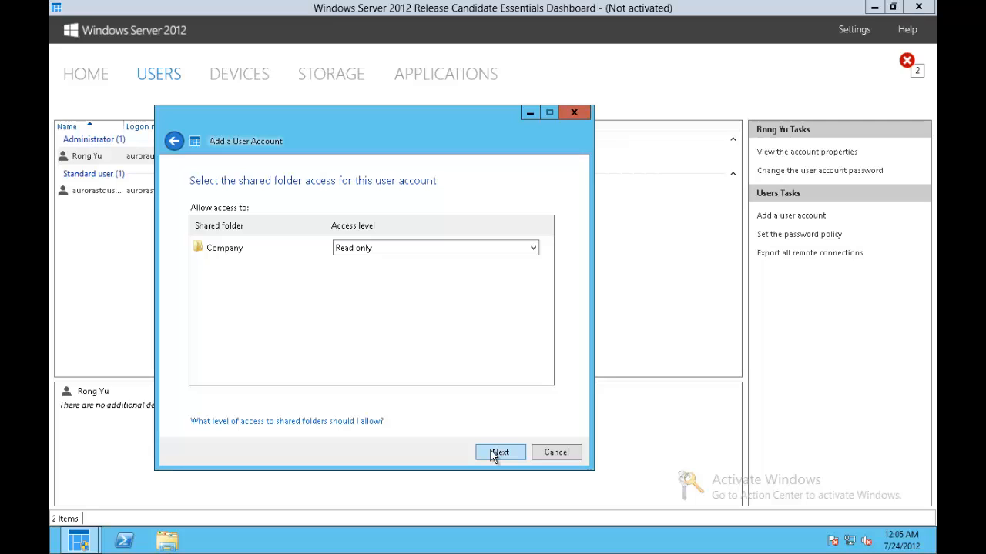
- Create the account with read-only Company access, VPN and Remote Web Access
click(499, 452)
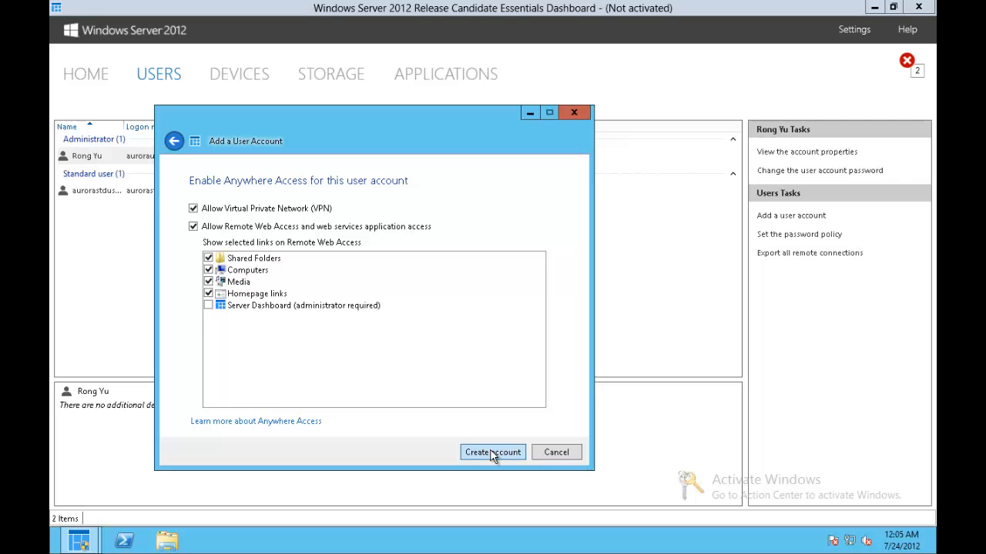
click(493, 452)
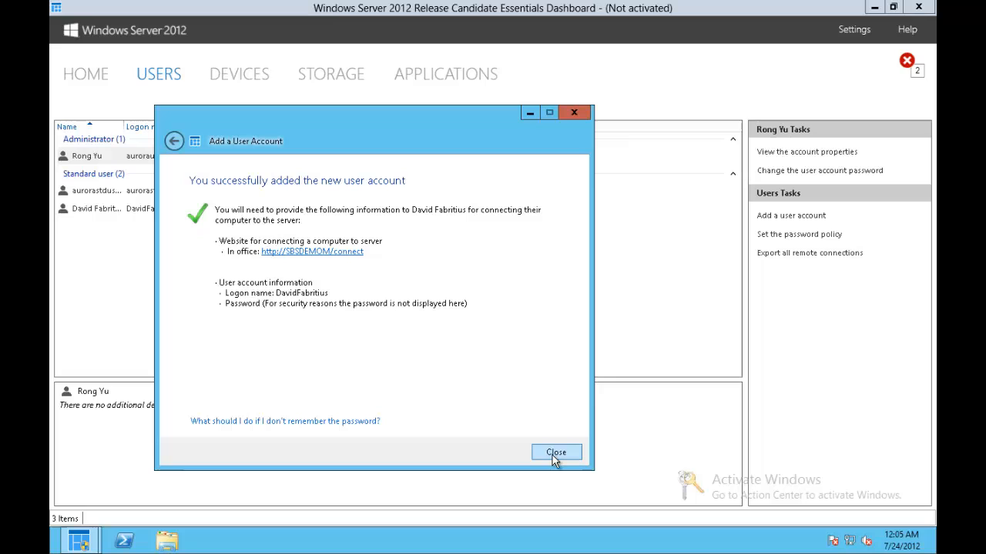
click(556, 452)
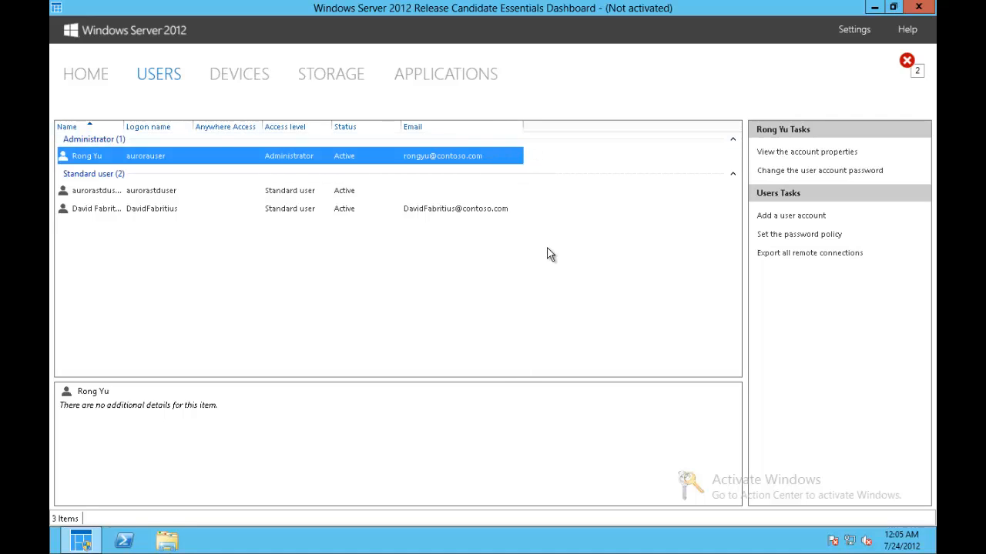
mouse_move(559, 306)
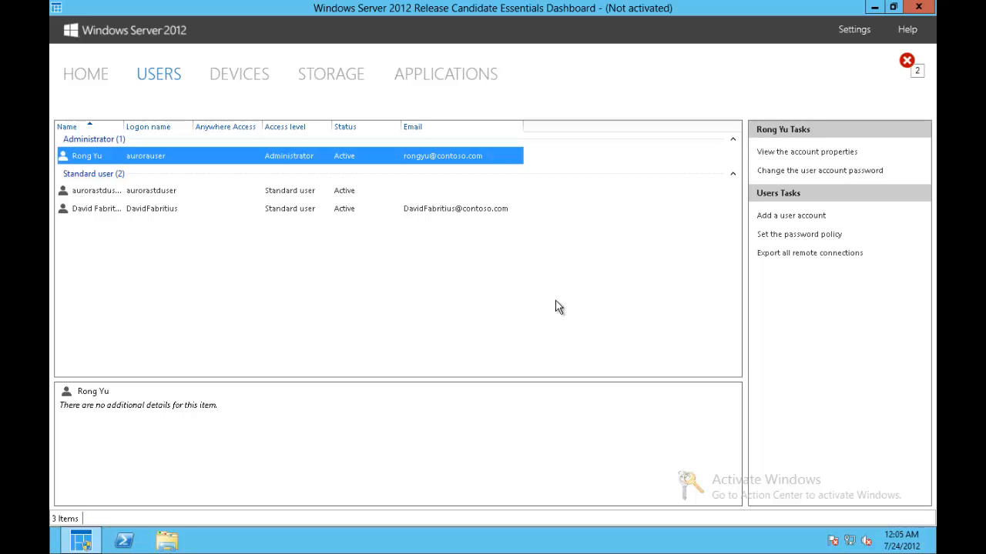
mouse_move(501, 216)
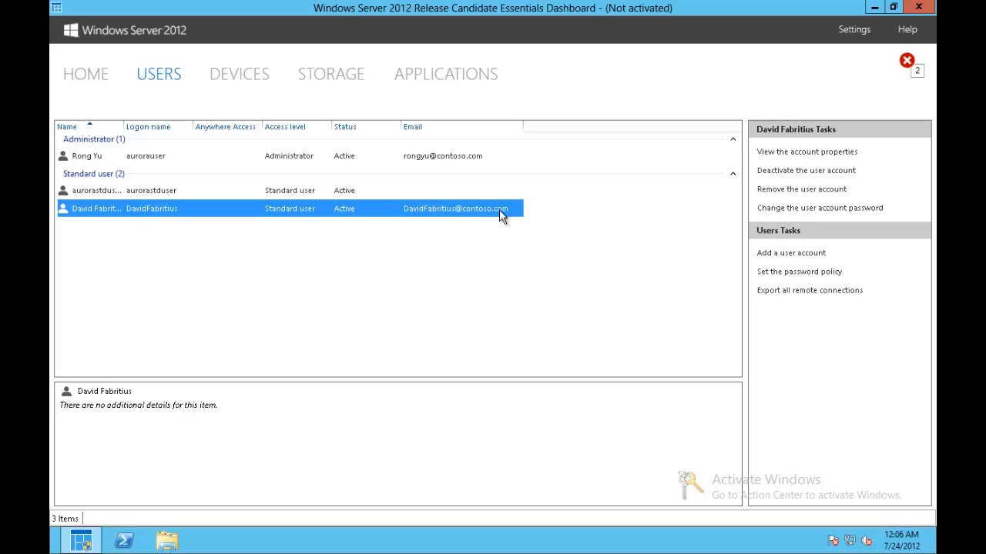
click(806, 151)
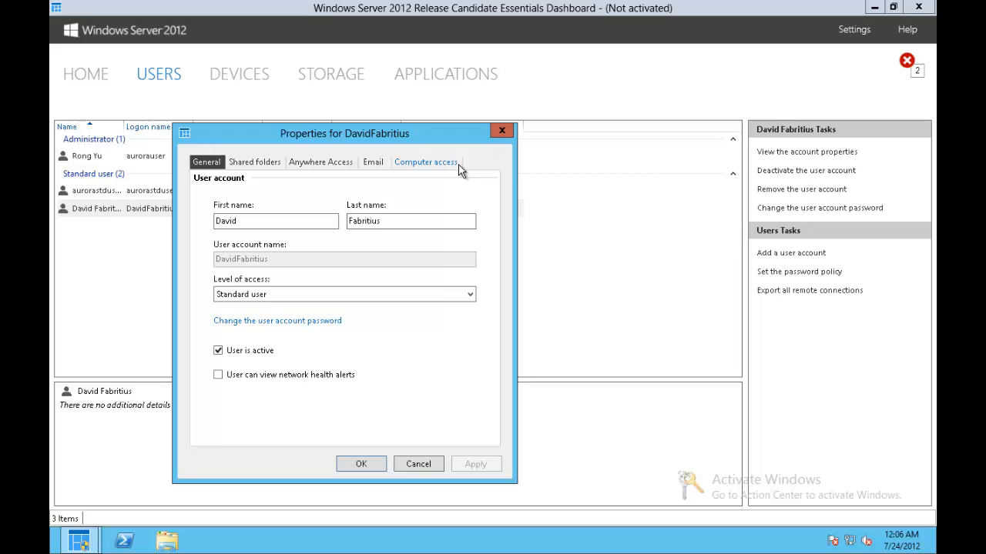
mouse_move(431, 220)
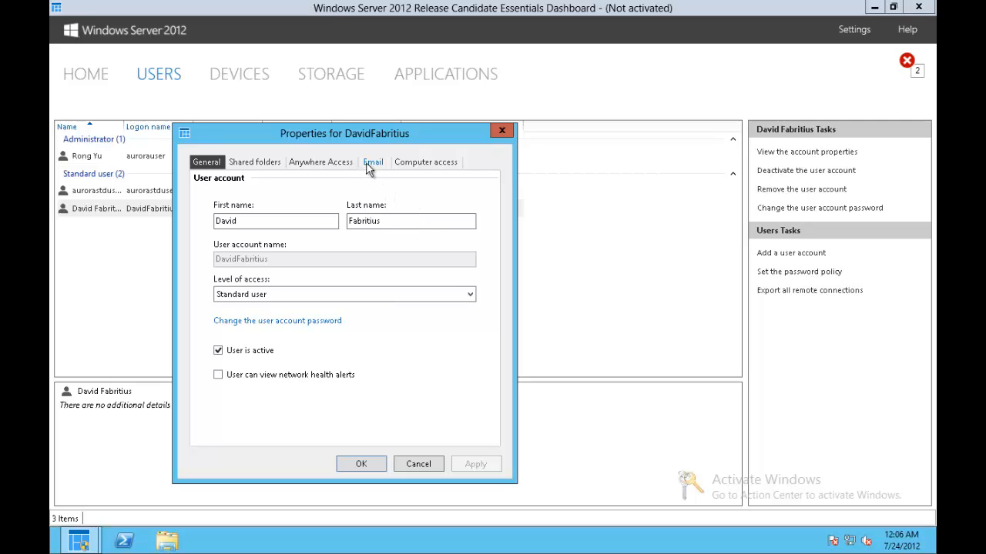
click(373, 162)
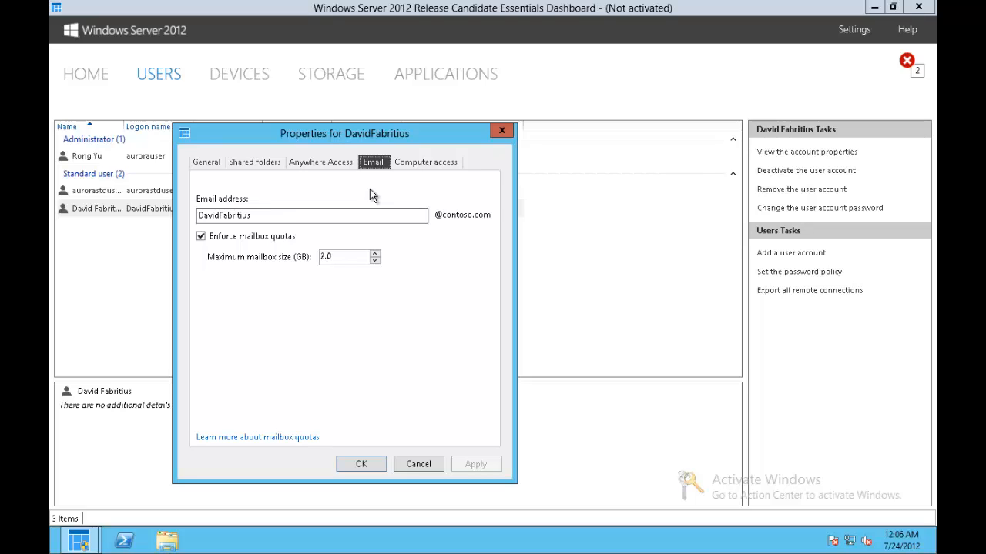
click(311, 214)
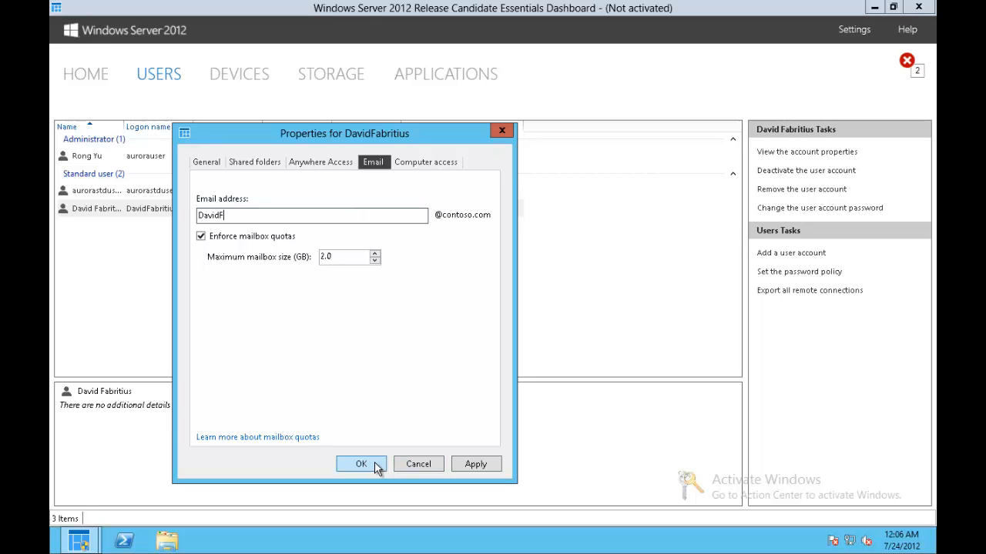
click(361, 463)
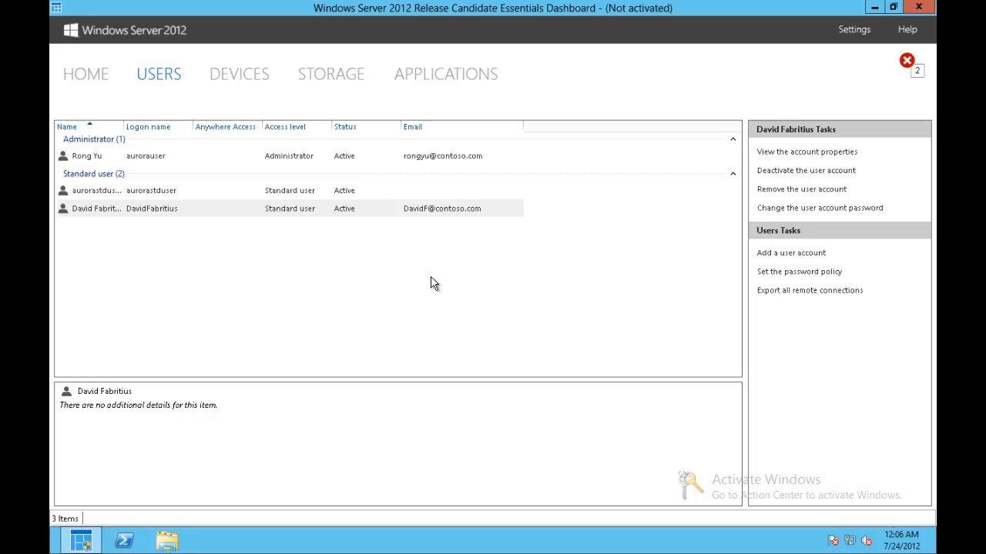
mouse_move(653, 242)
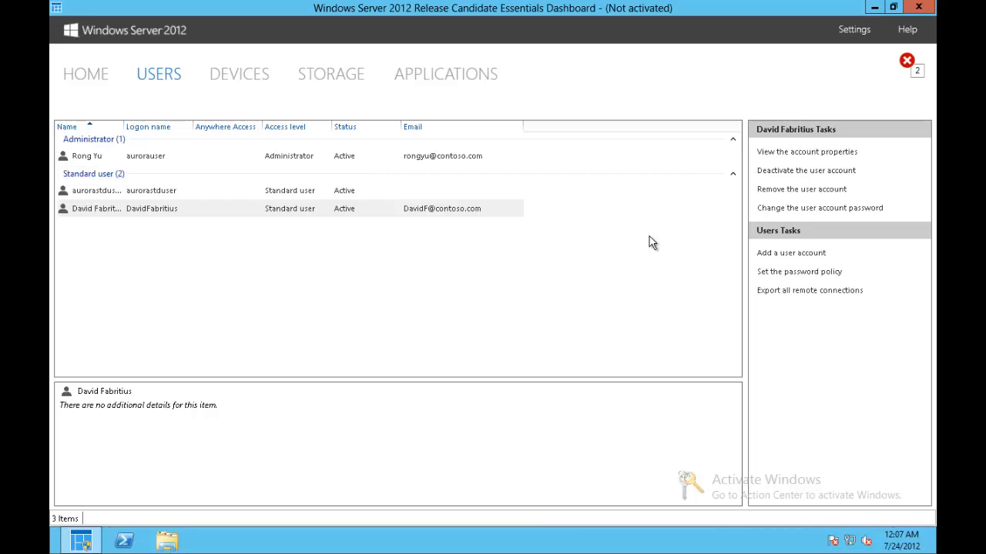
mouse_move(497, 213)
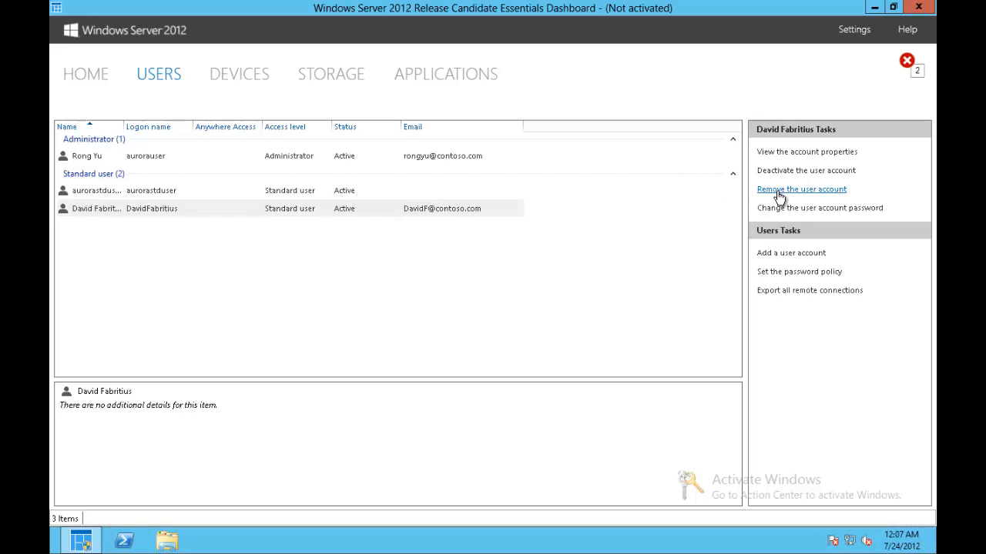
- Start removing DavidFabritius's user account from the tasks pane
click(801, 188)
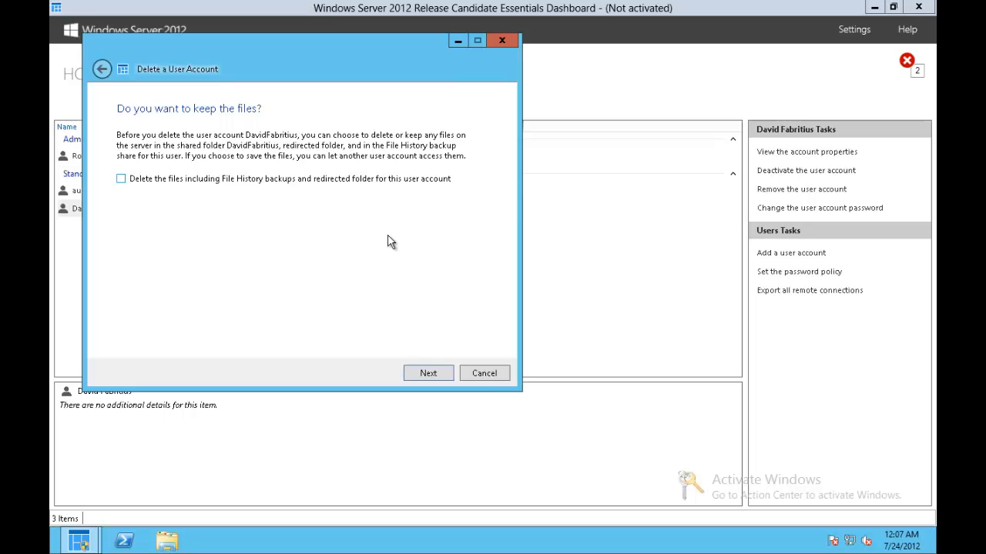
click(428, 373)
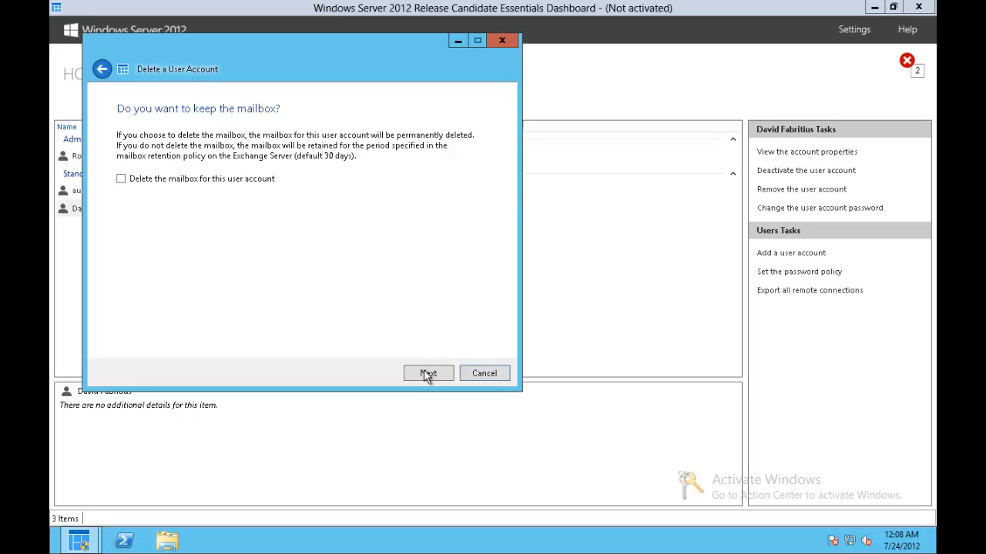
click(428, 373)
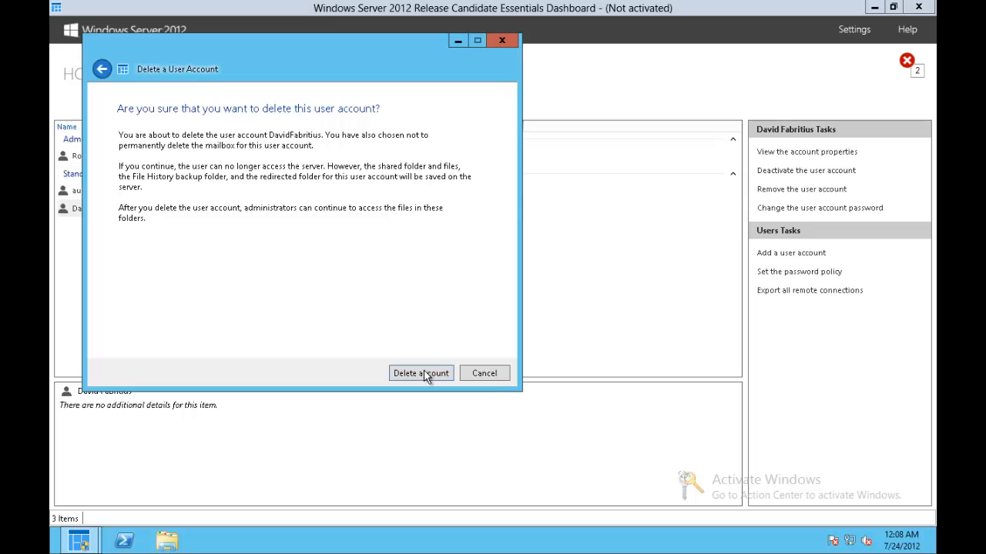
click(420, 374)
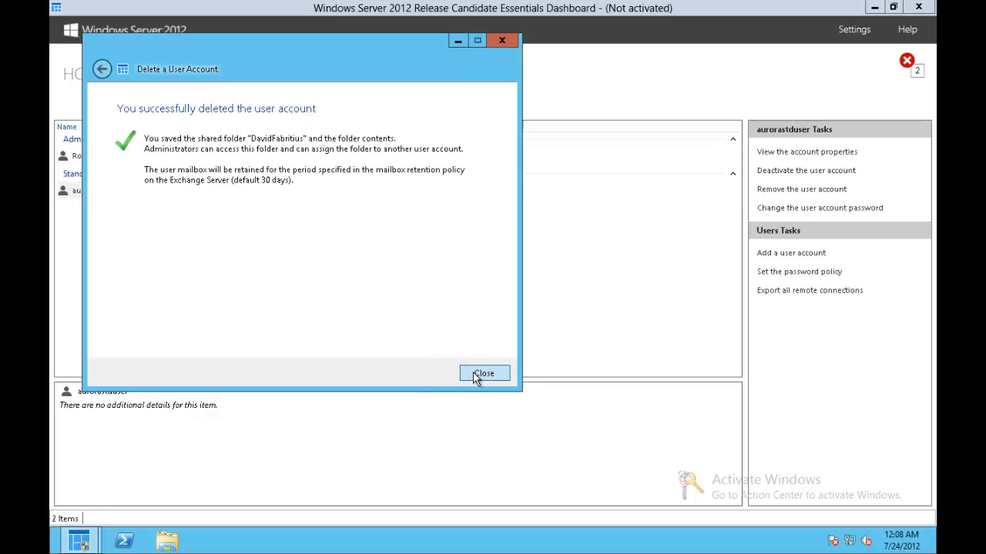
click(484, 372)
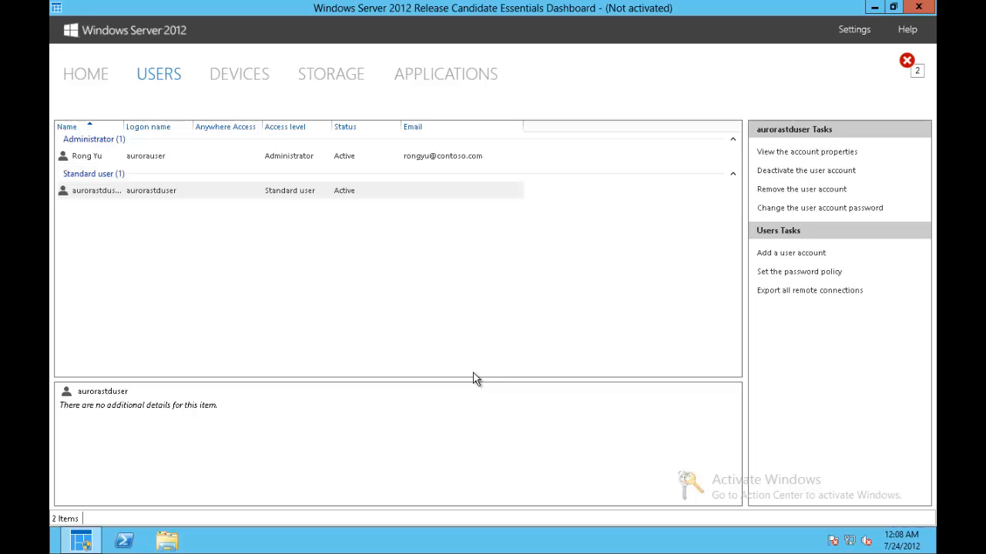